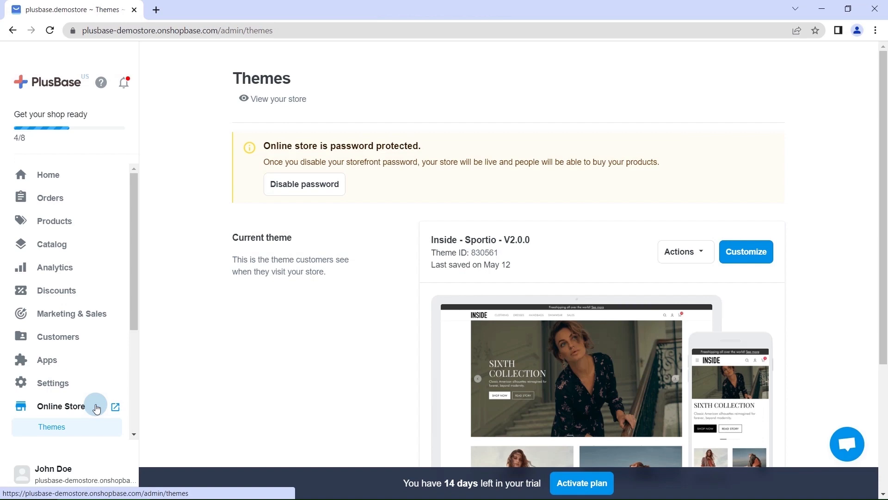
Add the Pawzies template to the store from Explore more templates.
{"action": "scroll", "scroll_direction": "down", "scroll_amount": 3}
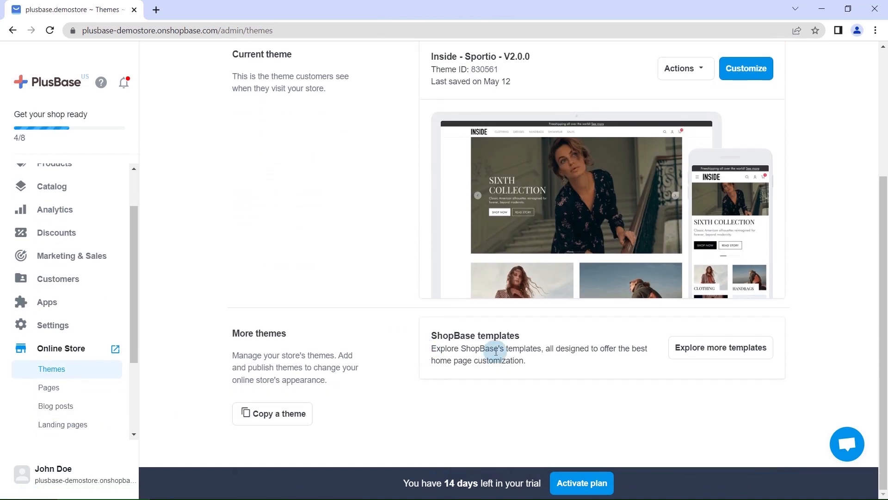
{"action": "left_click", "coordinate": [721, 347]}
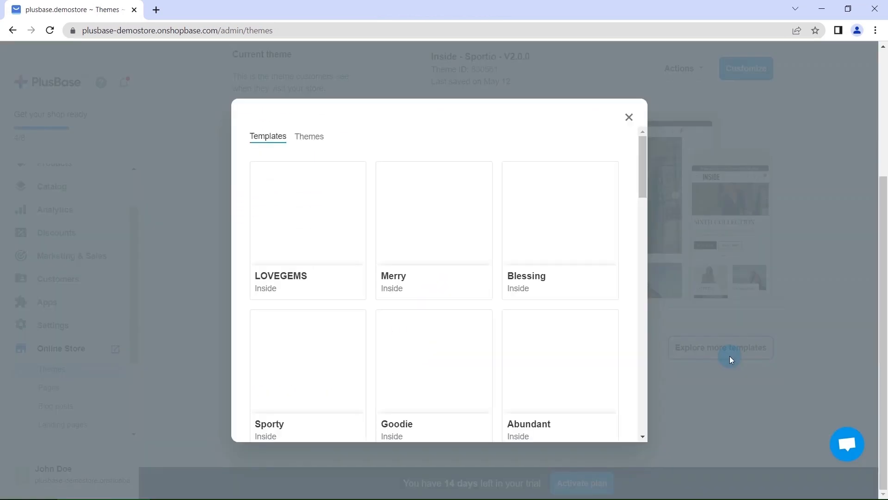
{"action": "scroll", "scroll_direction": "down", "scroll_amount": 3}
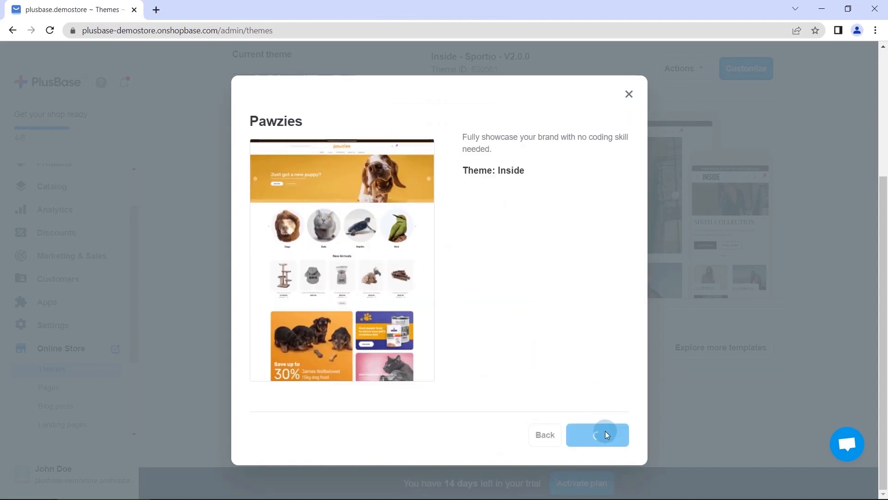
{"action": "left_click", "coordinate": [598, 435]}
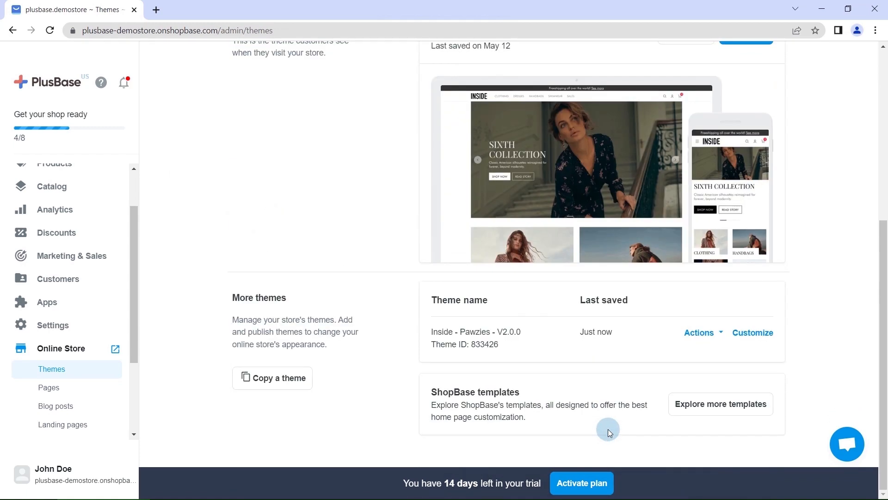
Open Pawzies in the theme editor and preview the product page at desktop width.
{"action": "left_click", "coordinate": [752, 333]}
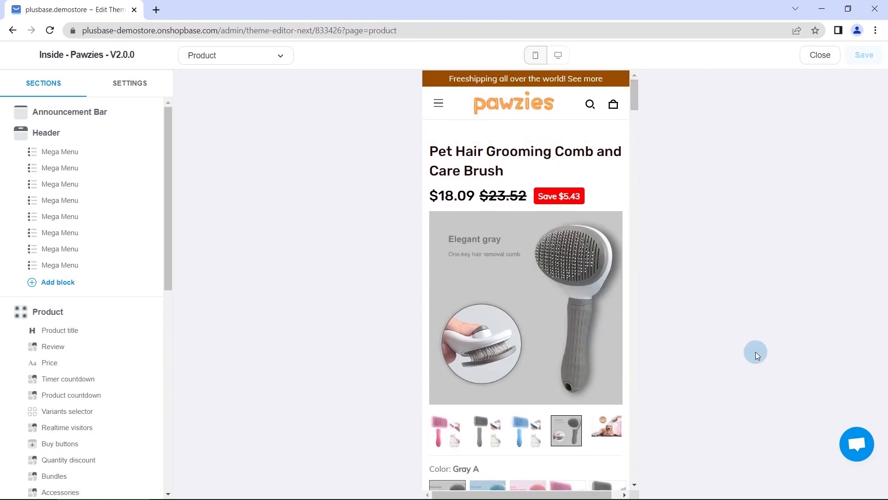
{"action": "scroll", "scroll_direction": "down", "scroll_amount": 3}
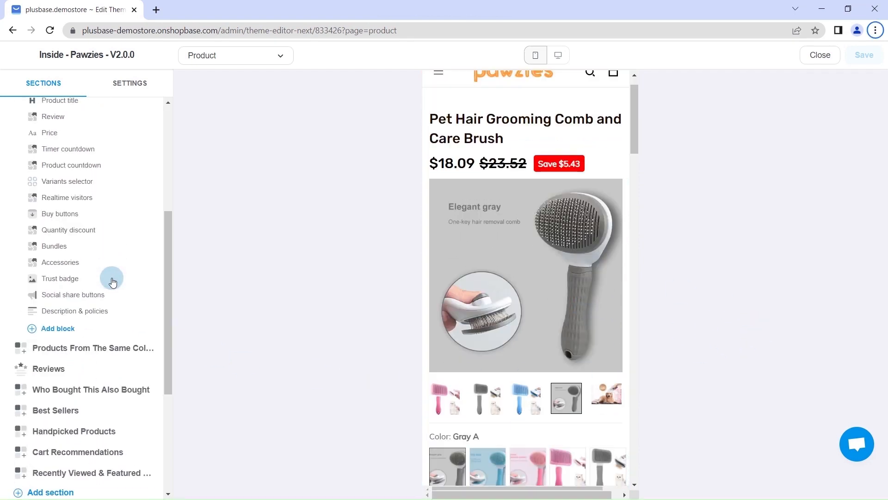
{"action": "scroll", "scroll_direction": "down", "scroll_amount": 3}
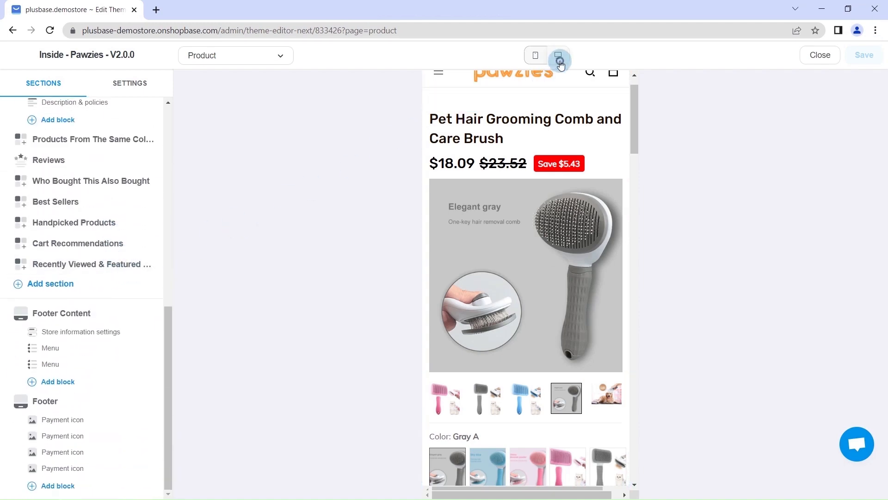
{"action": "left_click", "coordinate": [558, 55]}
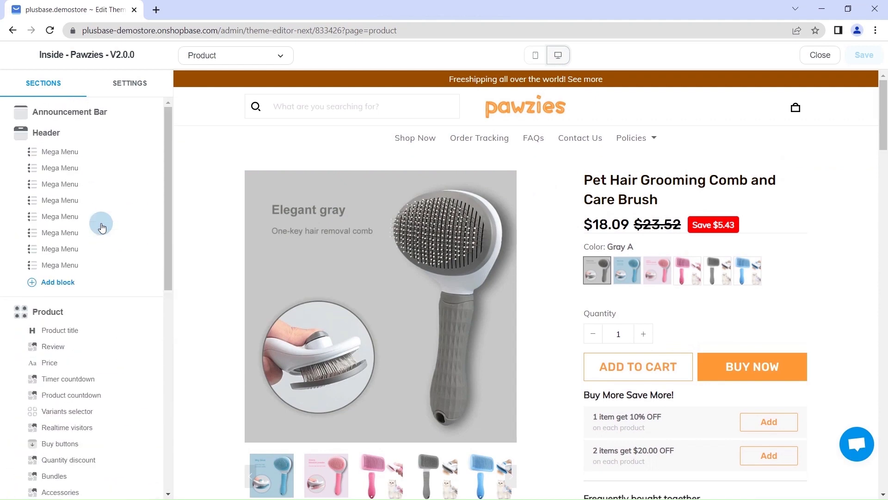
Replace the header's pawzies logo with the uploaded PlusBase logo PNG at Medium size.
{"action": "left_click", "coordinate": [46, 133]}
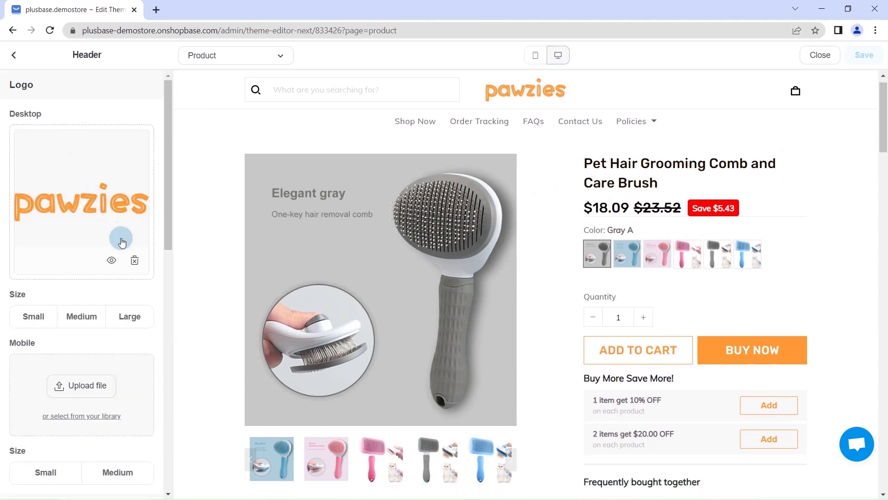
{"action": "left_click", "coordinate": [134, 260]}
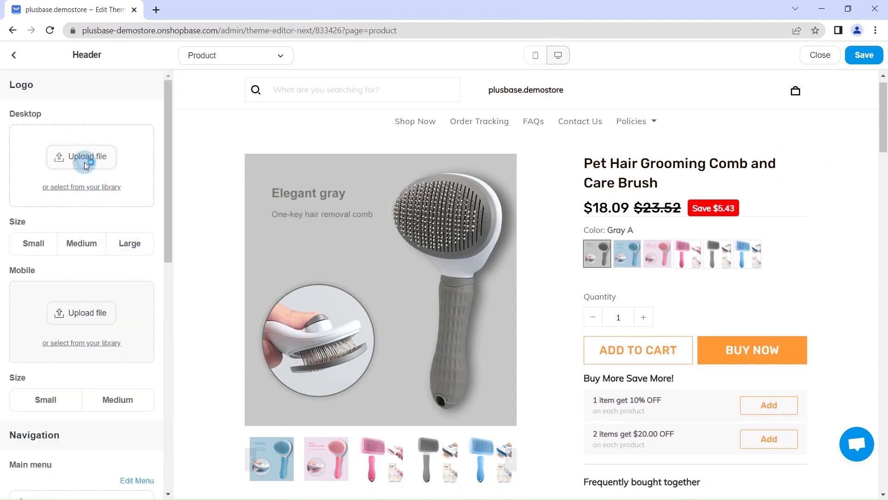
{"action": "left_click", "coordinate": [81, 156]}
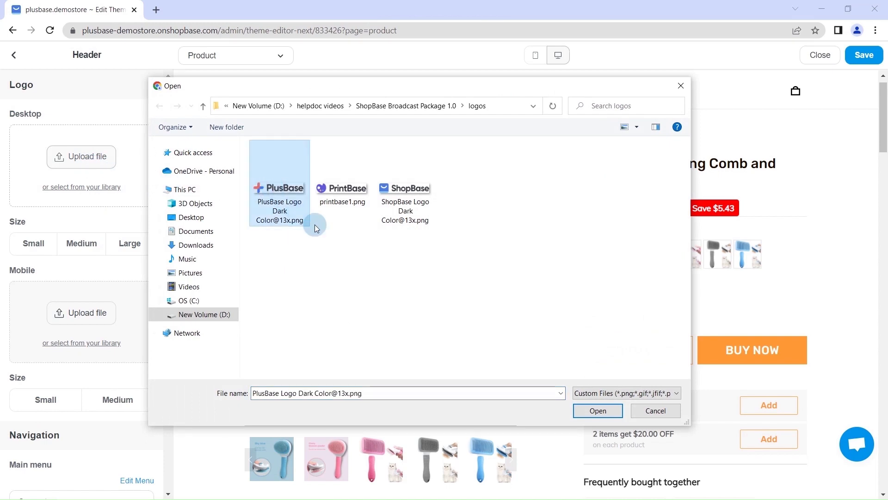
{"action": "left_click", "coordinate": [598, 410]}
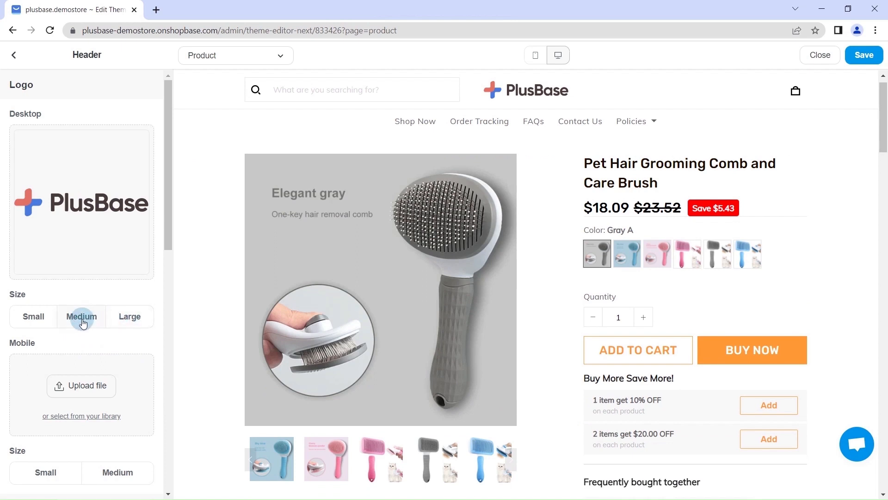
{"action": "left_click", "coordinate": [15, 63]}
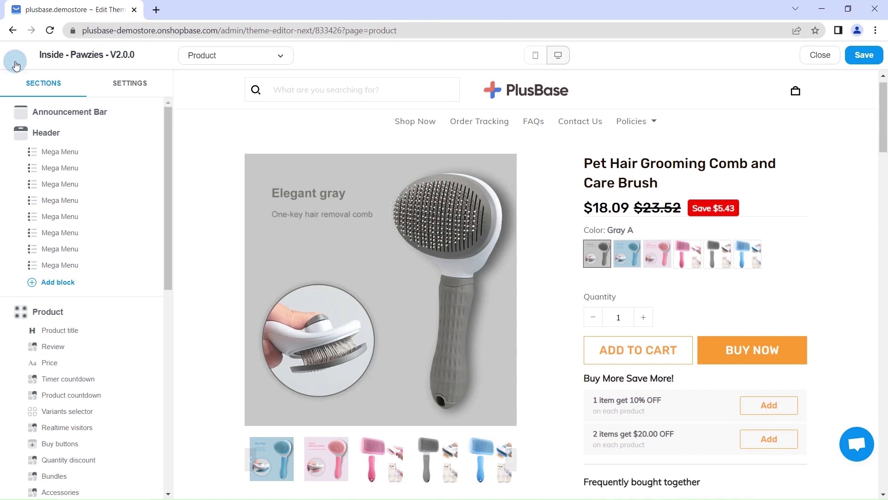
{"action": "left_click", "coordinate": [235, 56]}
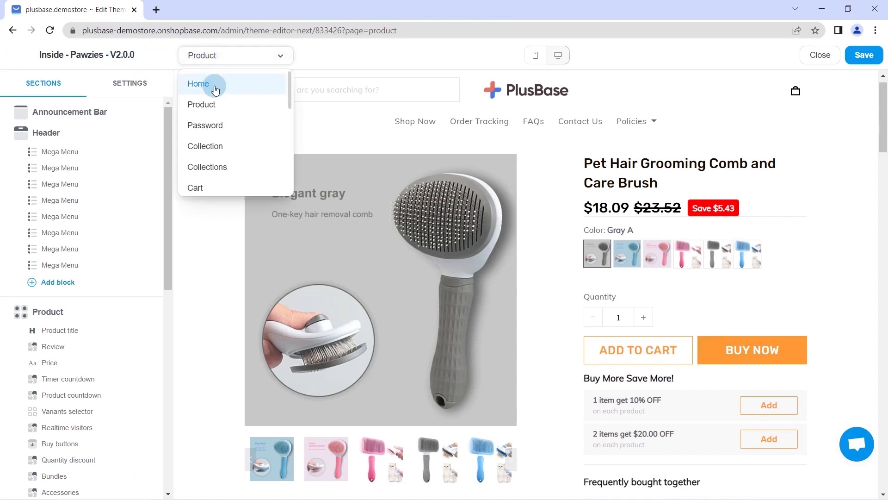
Switch the editor to the Home page and edit the first slideshow slide.
{"action": "left_click", "coordinate": [198, 84]}
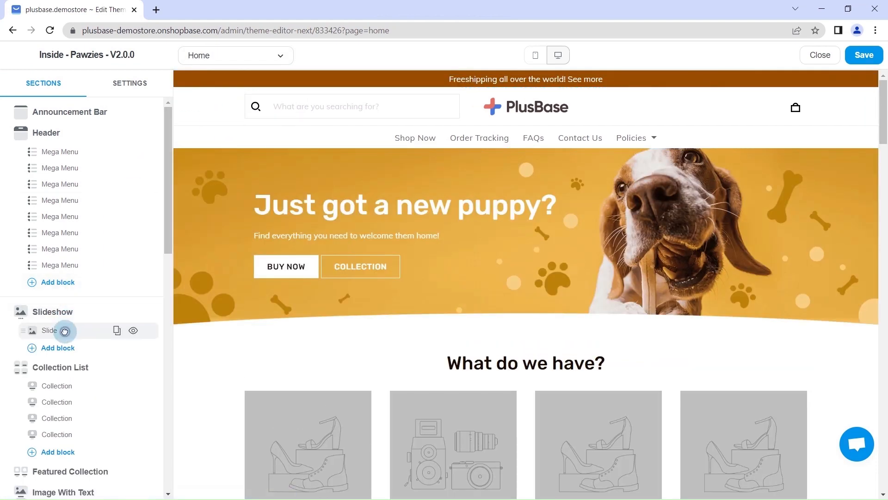
{"action": "left_click", "coordinate": [49, 331]}
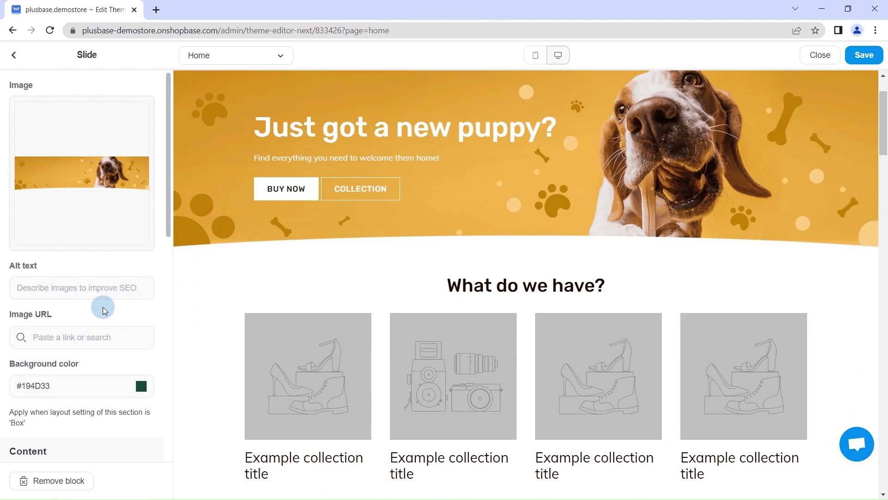
{"action": "scroll", "scroll_direction": "down", "scroll_amount": 3}
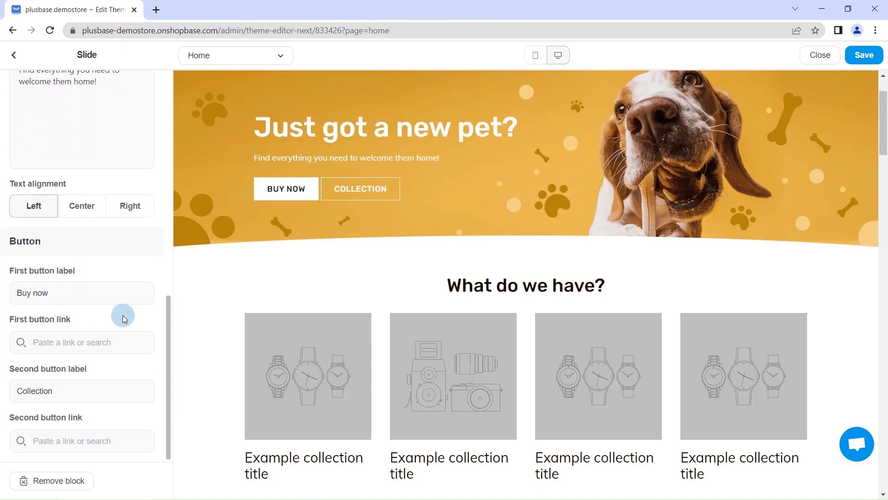
{"action": "left_click", "coordinate": [14, 55]}
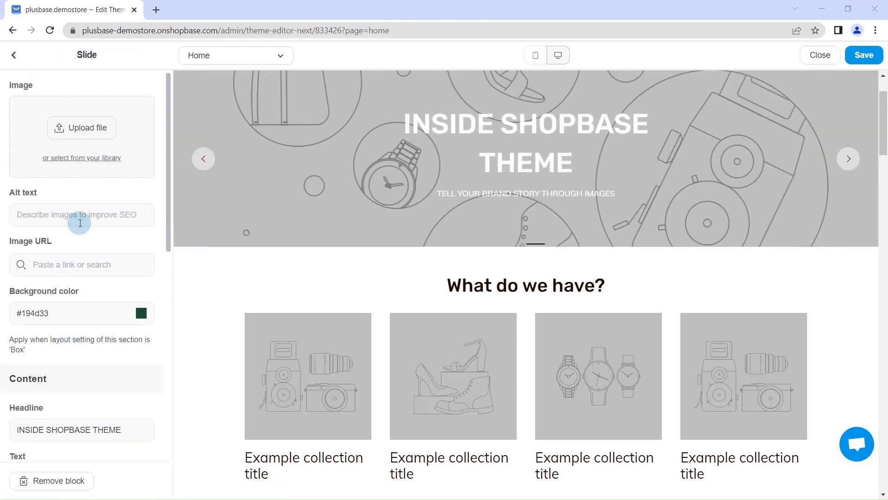
Give slide two a cat stock image, headline 'Shop our best sellers' and best-seller text.
{"action": "left_click", "coordinate": [82, 157]}
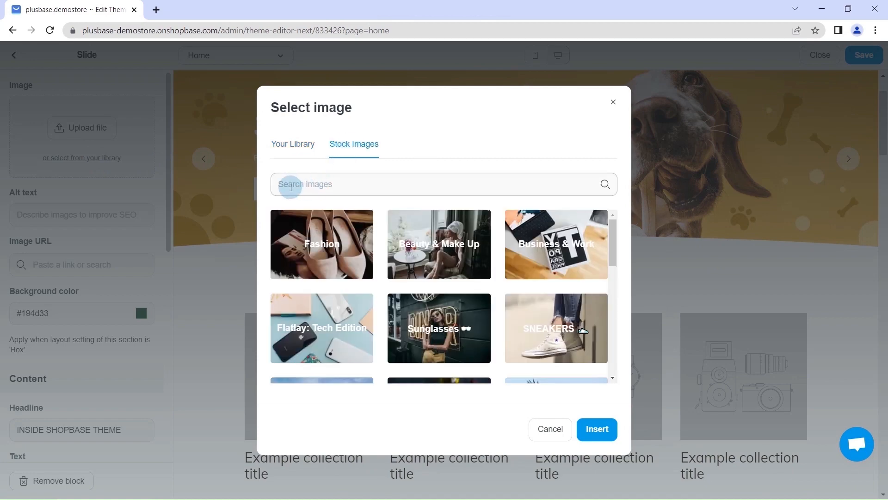
{"action": "type", "text": "cat"}
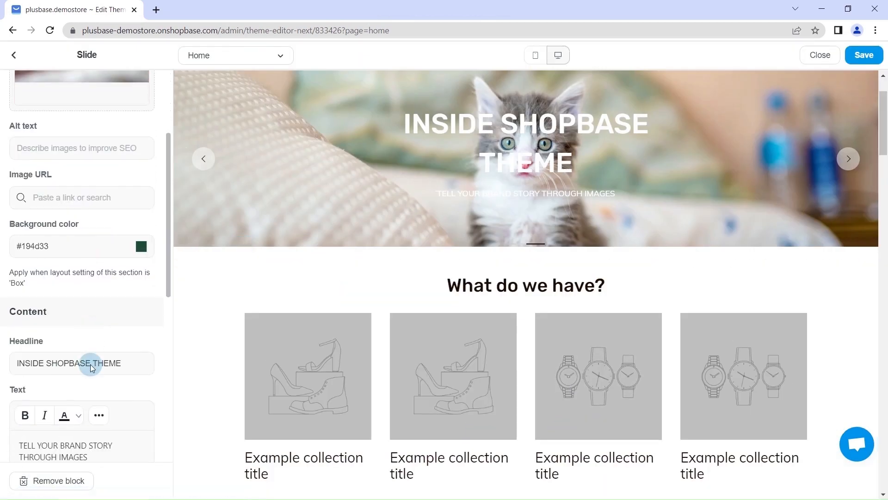
{"action": "type", "text": "Shop our best sellers"}
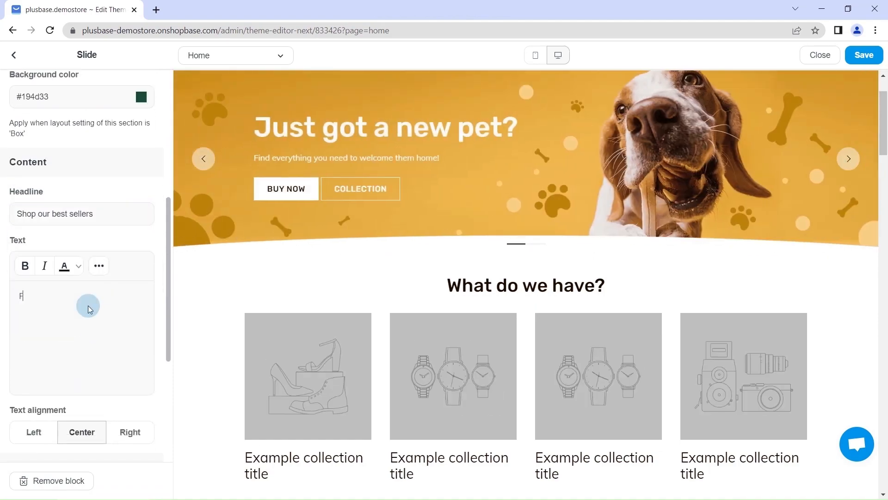
{"action": "type", "text": "Find the best selling products in our store here"}
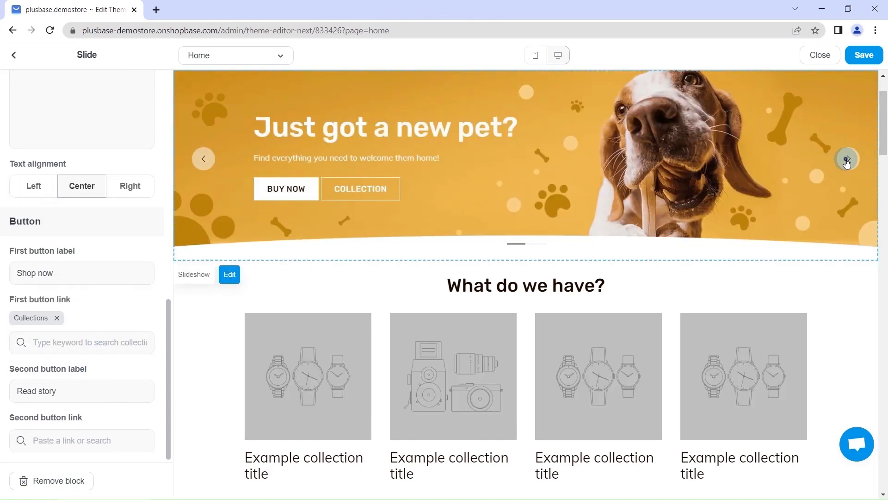
{"action": "left_click", "coordinate": [847, 159]}
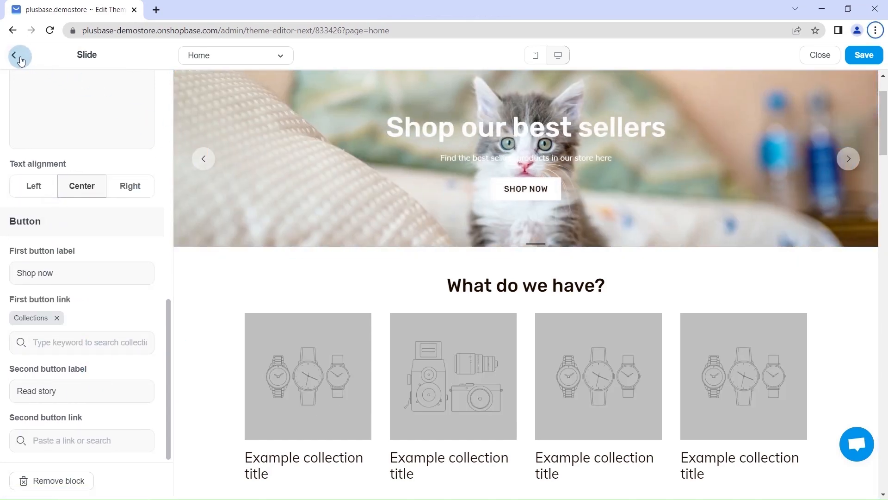